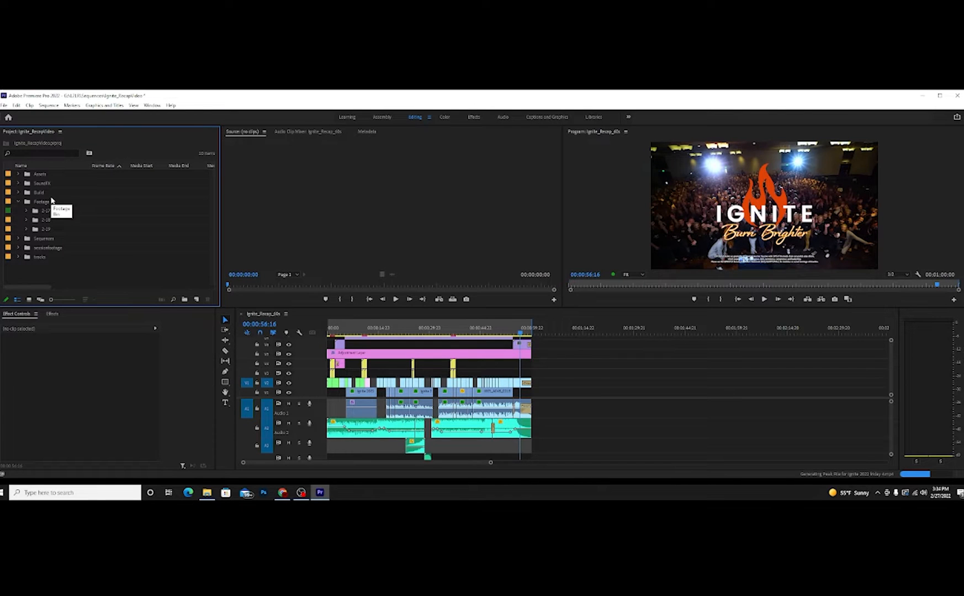
Step: Browse the Assets, SoundFX and Build bins in the Project panel
{"action": "left_click", "coordinate": [18, 201]}
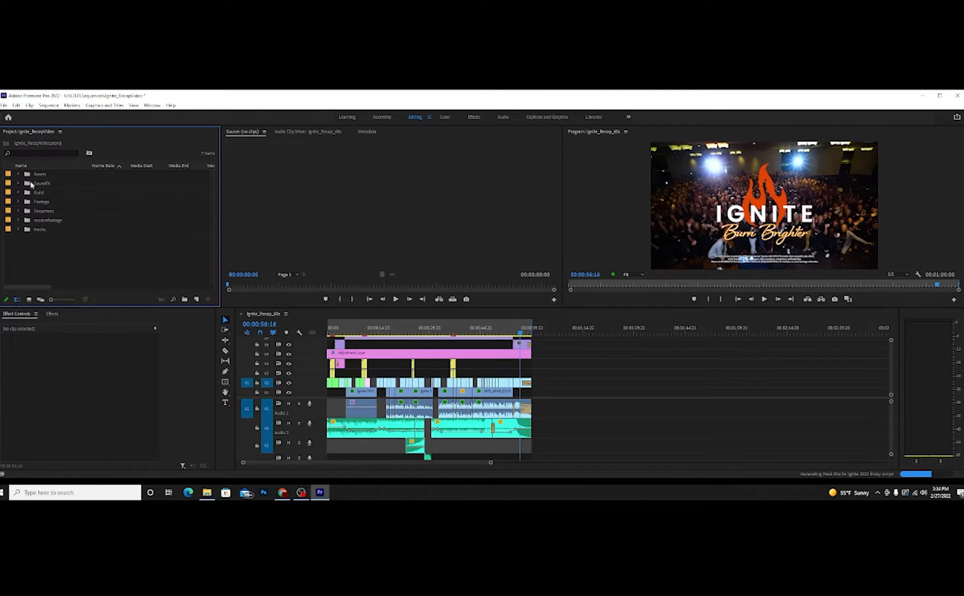
{"action": "left_click", "coordinate": [19, 174]}
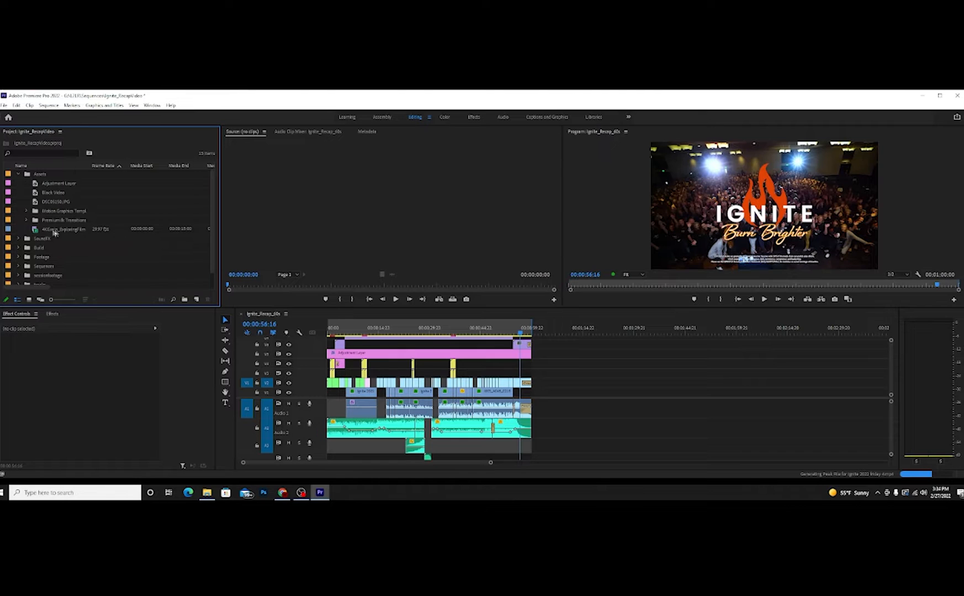
{"action": "left_click", "coordinate": [63, 229]}
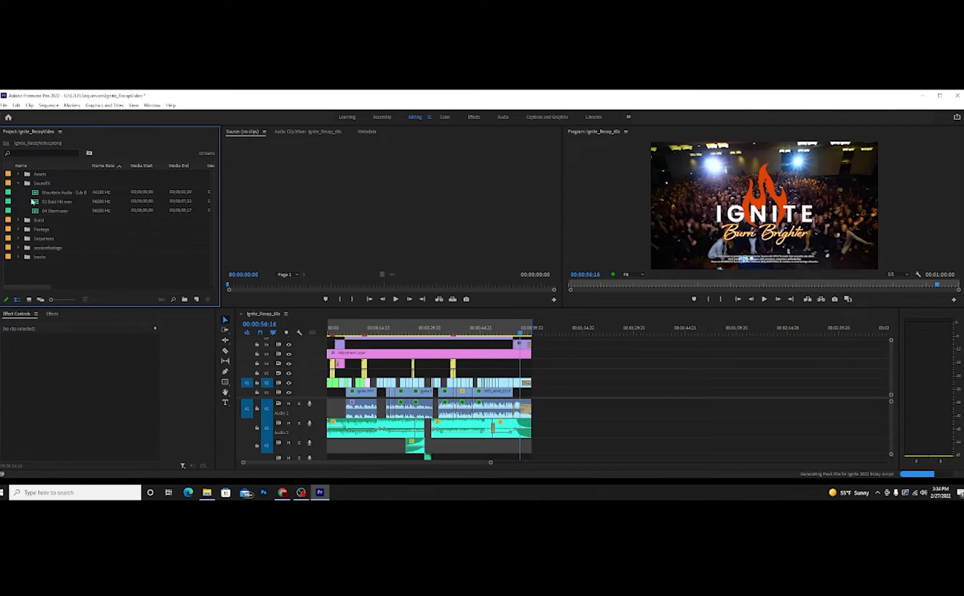
{"action": "left_click", "coordinate": [19, 183]}
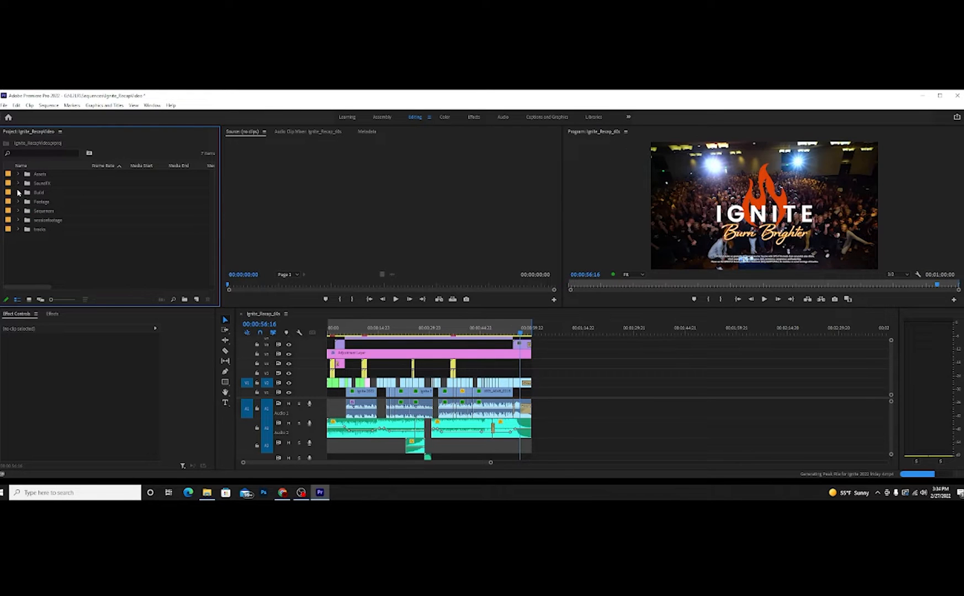
{"action": "left_click", "coordinate": [18, 192]}
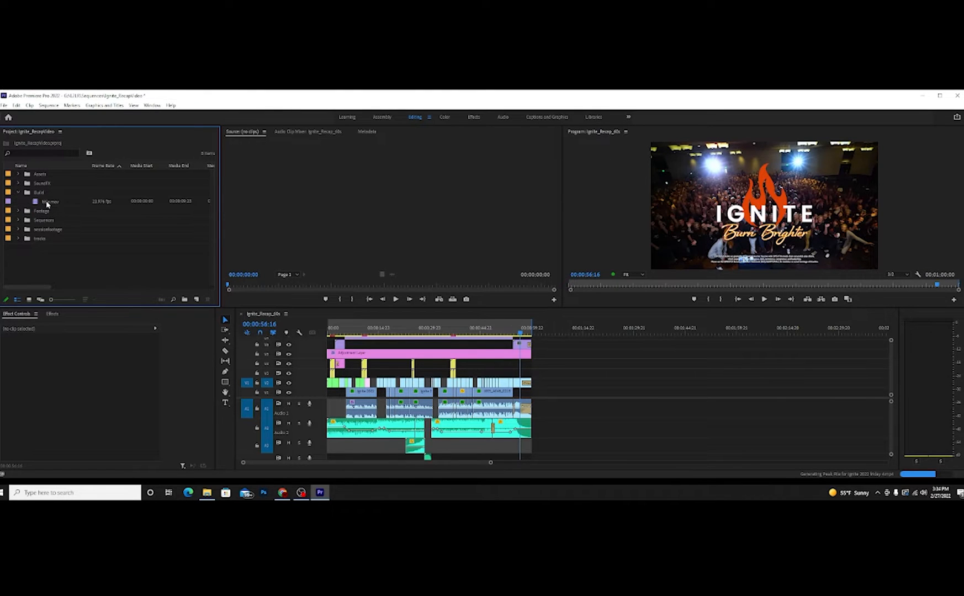
{"action": "mouse_move", "coordinate": [50, 203]}
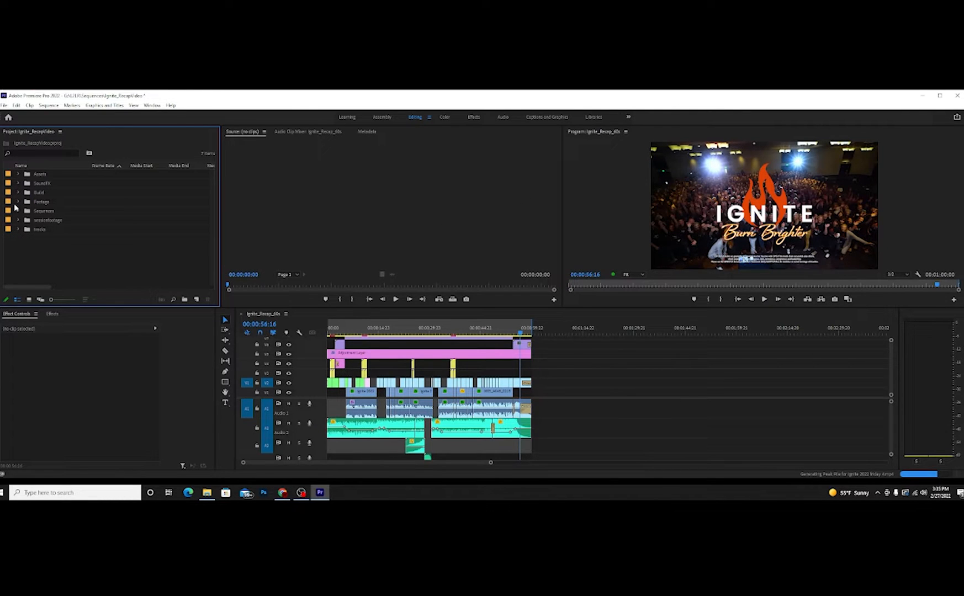
Step: Look through the Footage bin's 2-17, 2-18 and 2-19 card folders, then collapse it
{"action": "left_click", "coordinate": [18, 202]}
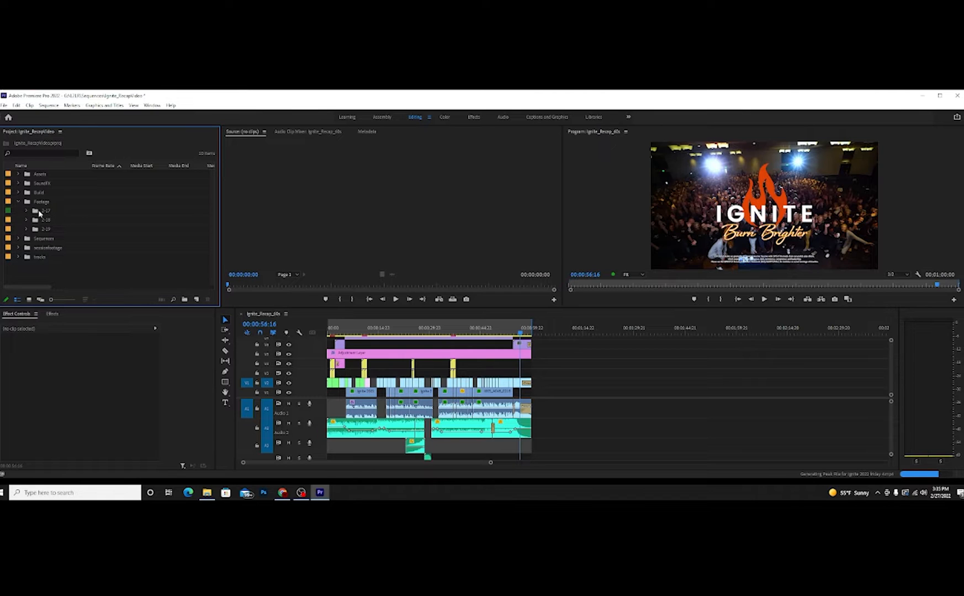
{"action": "mouse_move", "coordinate": [58, 238]}
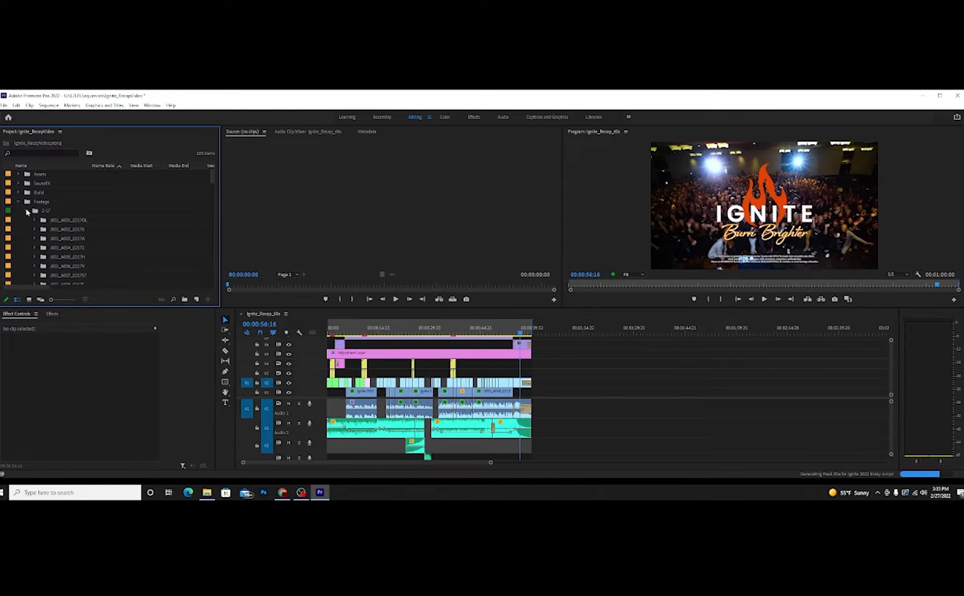
{"action": "left_click", "coordinate": [35, 220]}
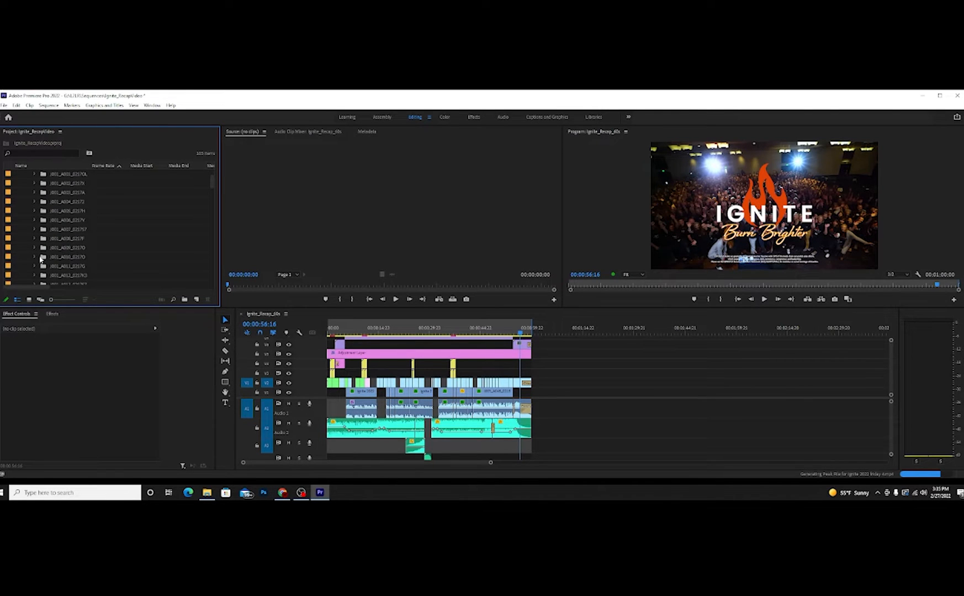
{"action": "left_click", "coordinate": [35, 257]}
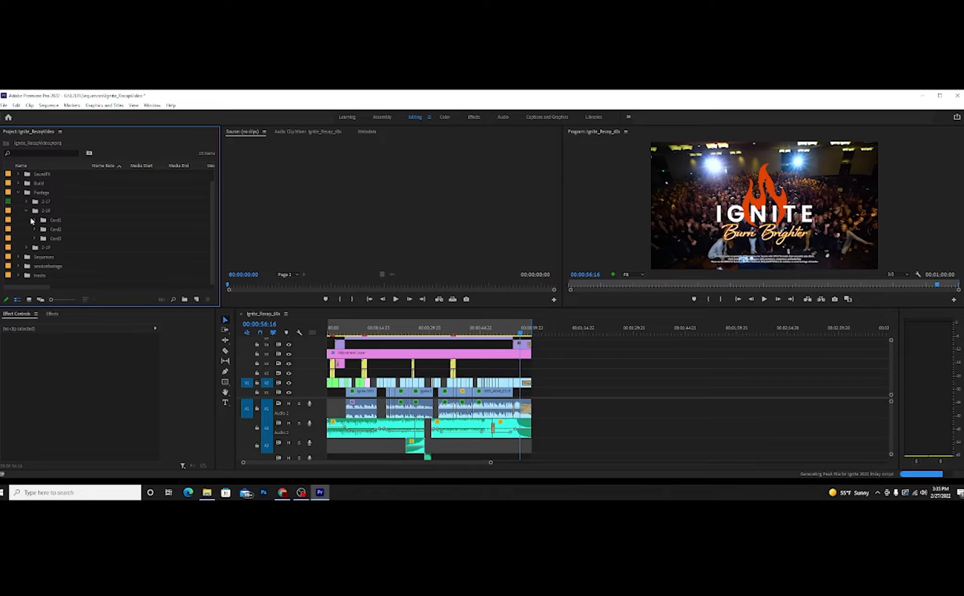
{"action": "left_click", "coordinate": [35, 201]}
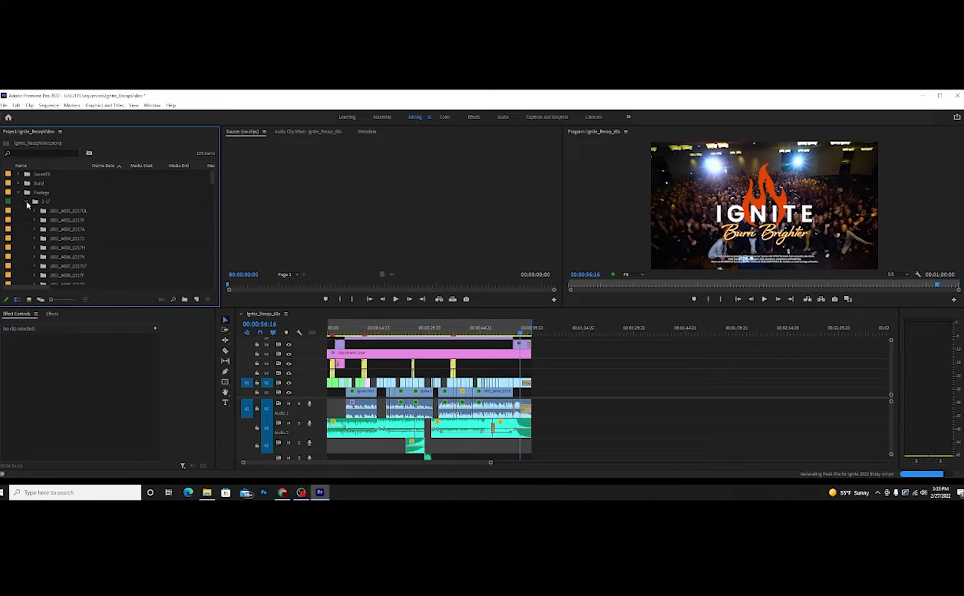
{"action": "left_click", "coordinate": [35, 201]}
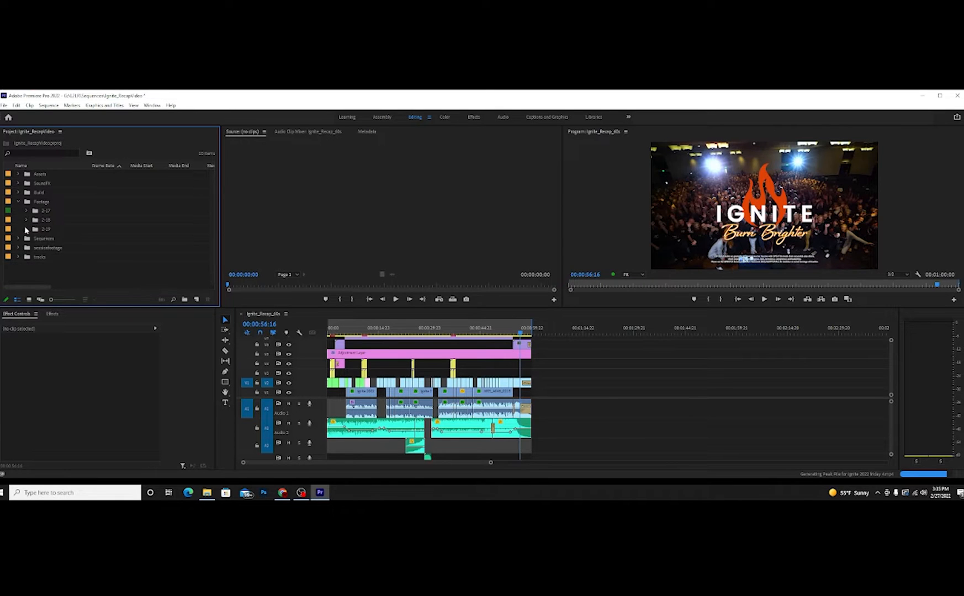
{"action": "left_click", "coordinate": [27, 229]}
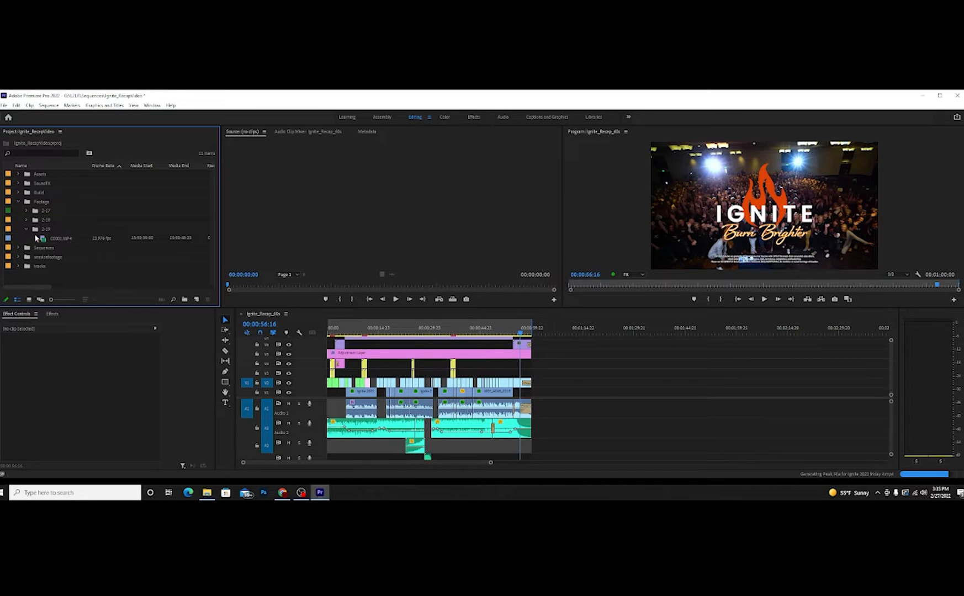
{"action": "left_click", "coordinate": [26, 229]}
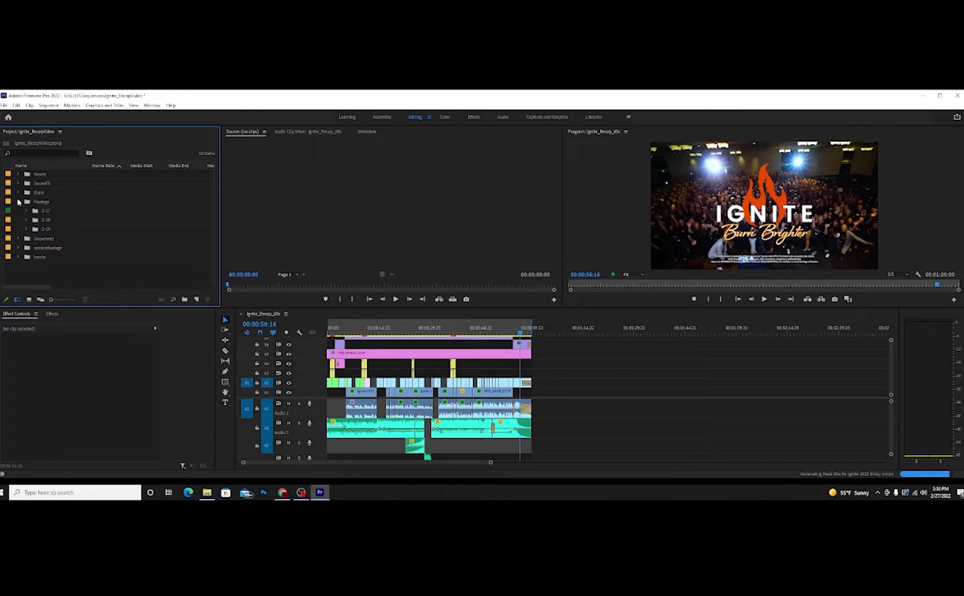
{"action": "left_click", "coordinate": [26, 202]}
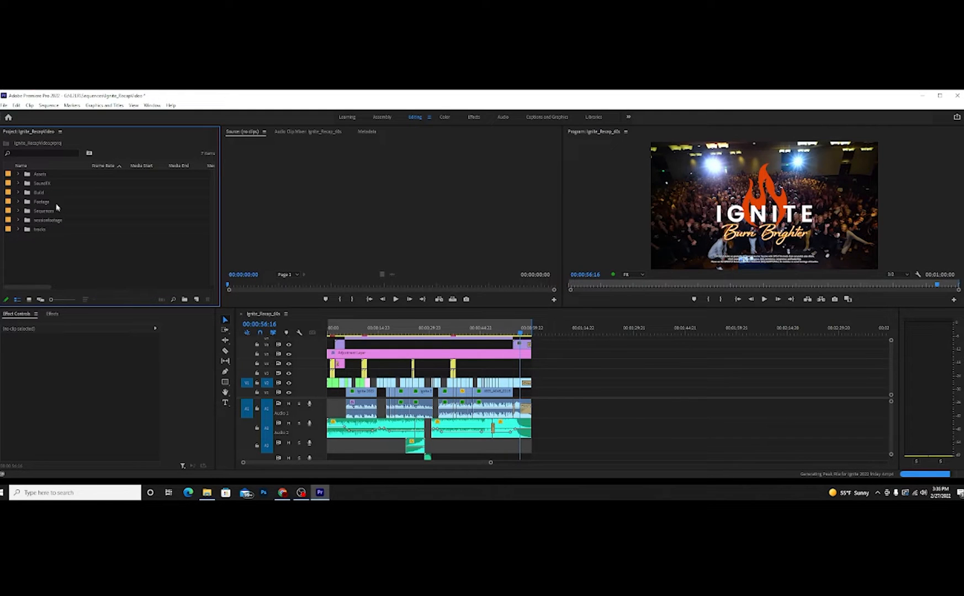
Step: Open the ContentCut sequence from the Sequences bin into the timeline
{"action": "left_click", "coordinate": [18, 211]}
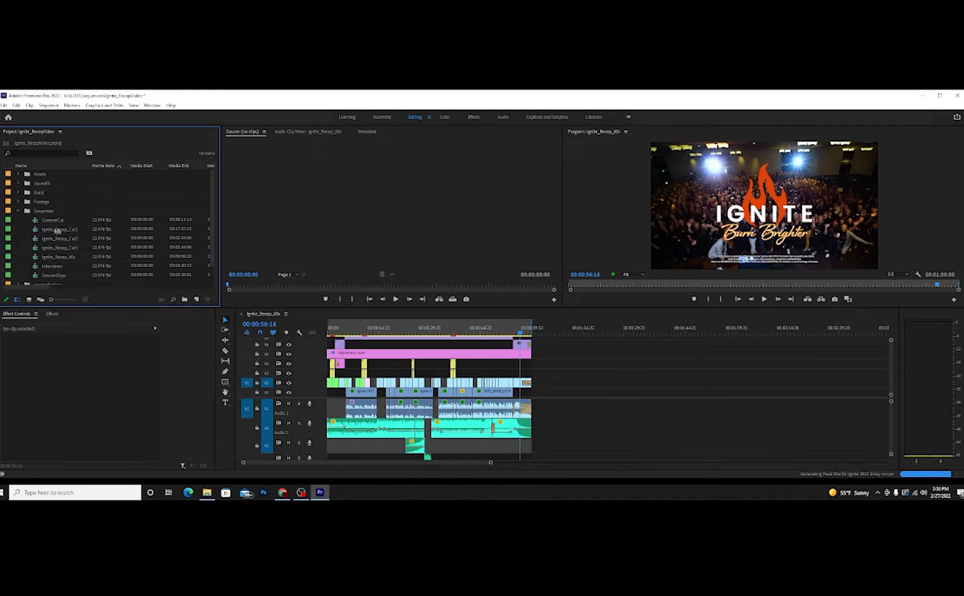
{"action": "mouse_move", "coordinate": [67, 265]}
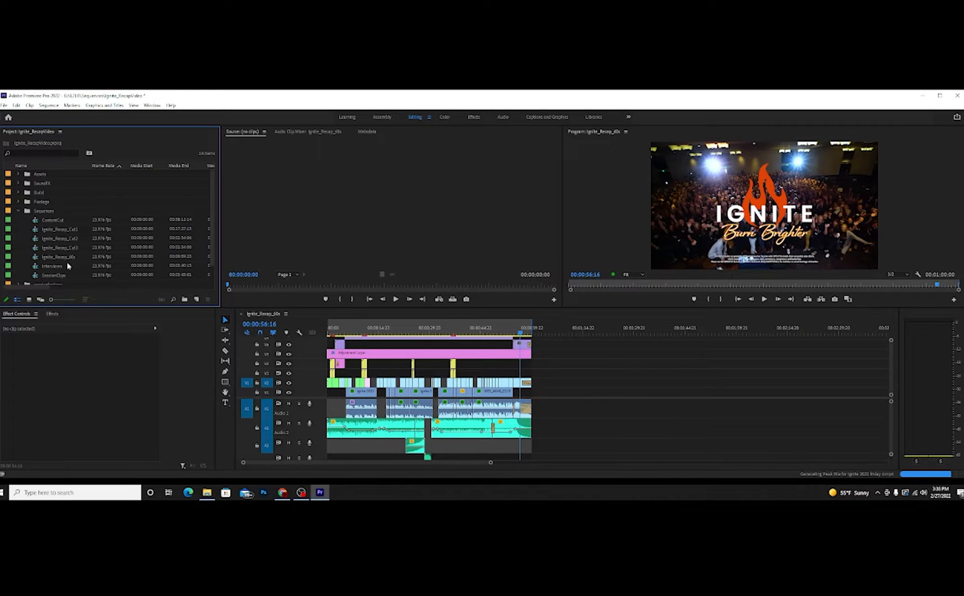
{"action": "mouse_move", "coordinate": [73, 258]}
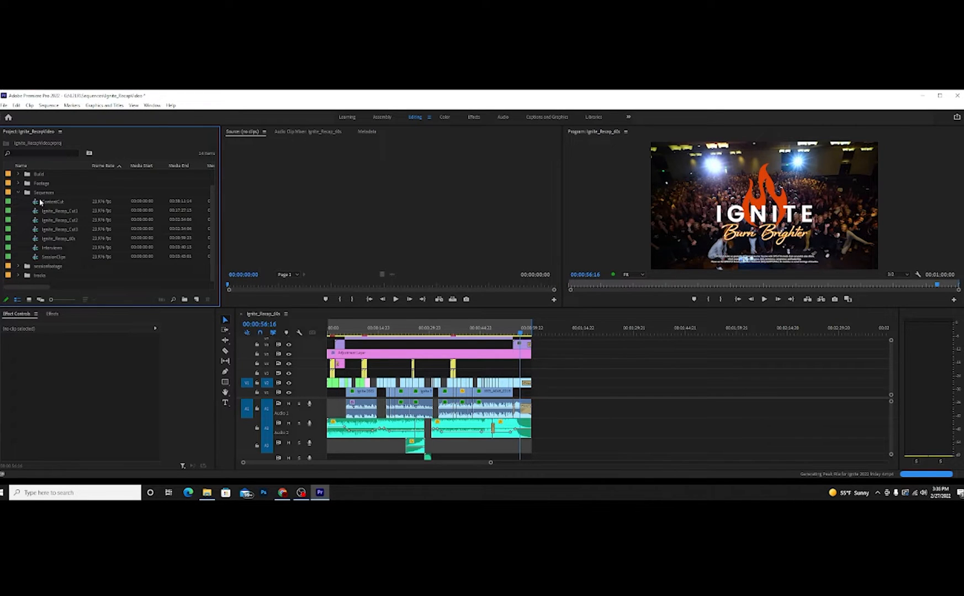
{"action": "mouse_move", "coordinate": [52, 201]}
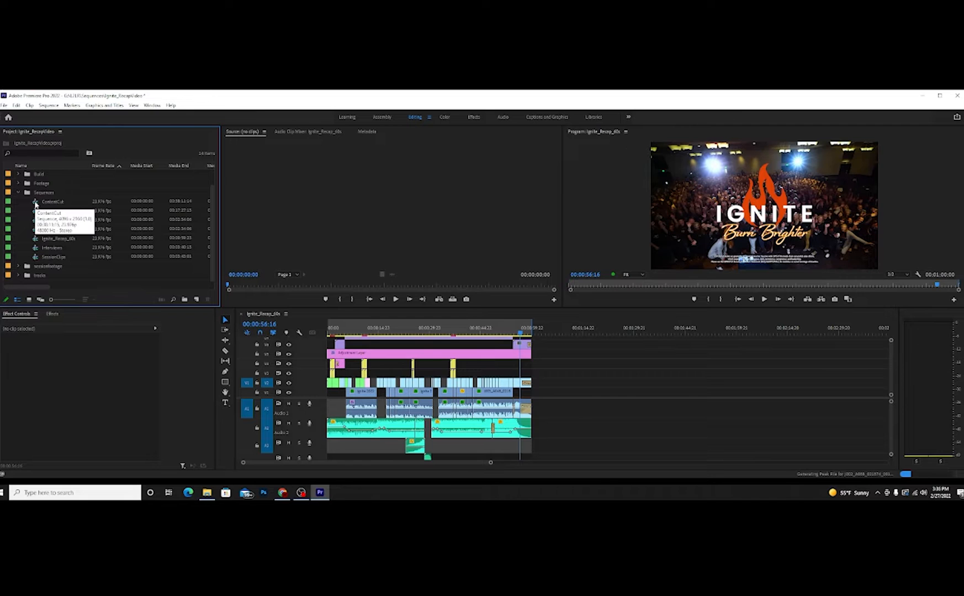
{"action": "double_click", "coordinate": [51, 202]}
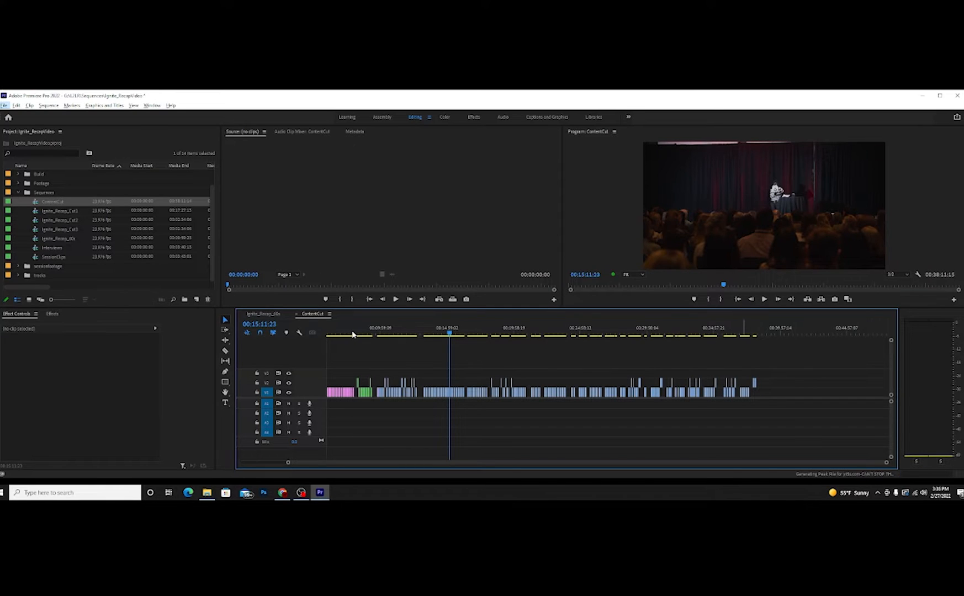
Step: Move the ContentCut playhead earlier and browse to the 2-19 Registration footage clip
{"action": "left_click", "coordinate": [385, 328]}
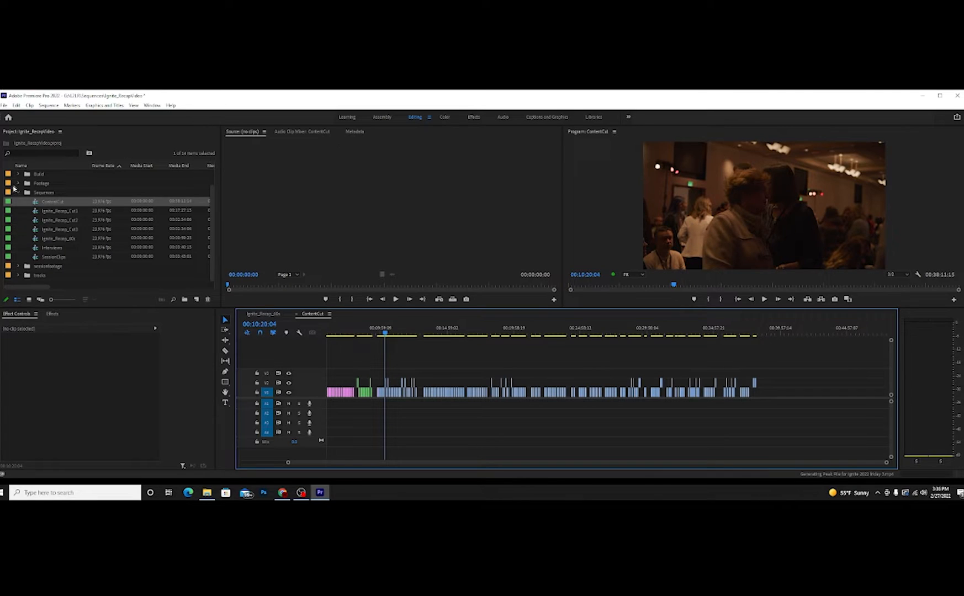
{"action": "left_click", "coordinate": [19, 183]}
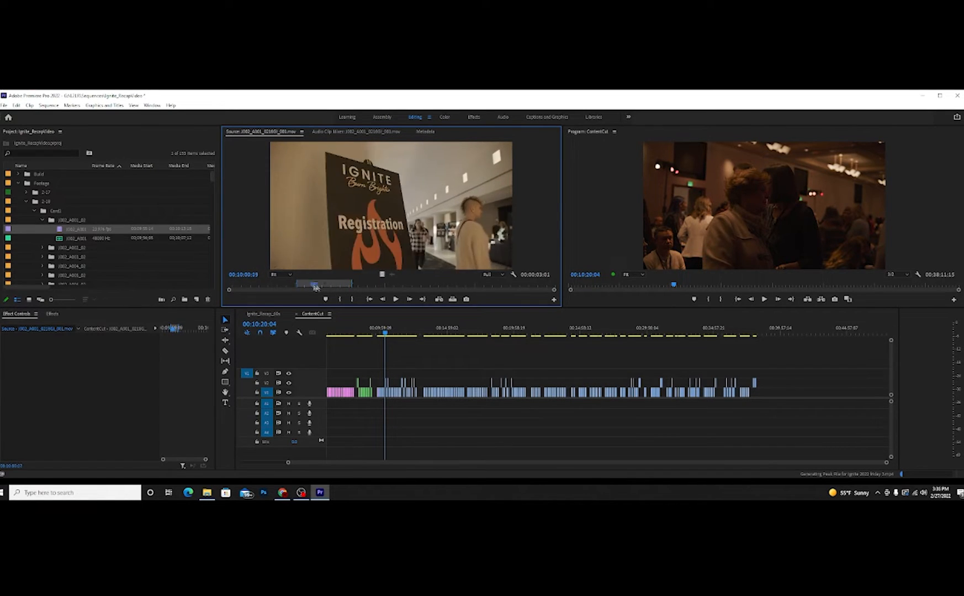
{"action": "left_click_drag", "start_coordinate": [315, 284], "coordinate": [356, 283]}
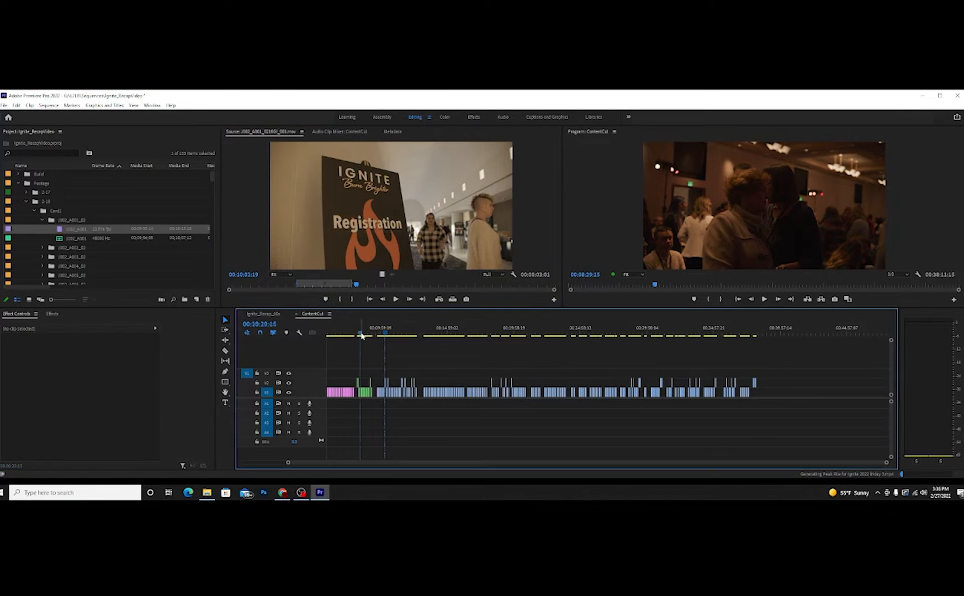
{"action": "left_click", "coordinate": [354, 334]}
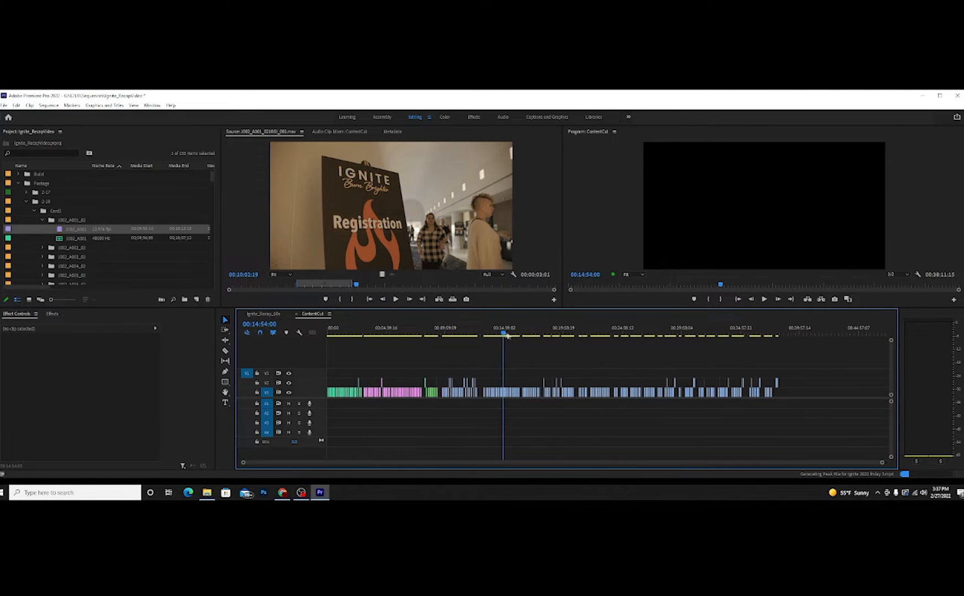
{"action": "left_click", "coordinate": [576, 337]}
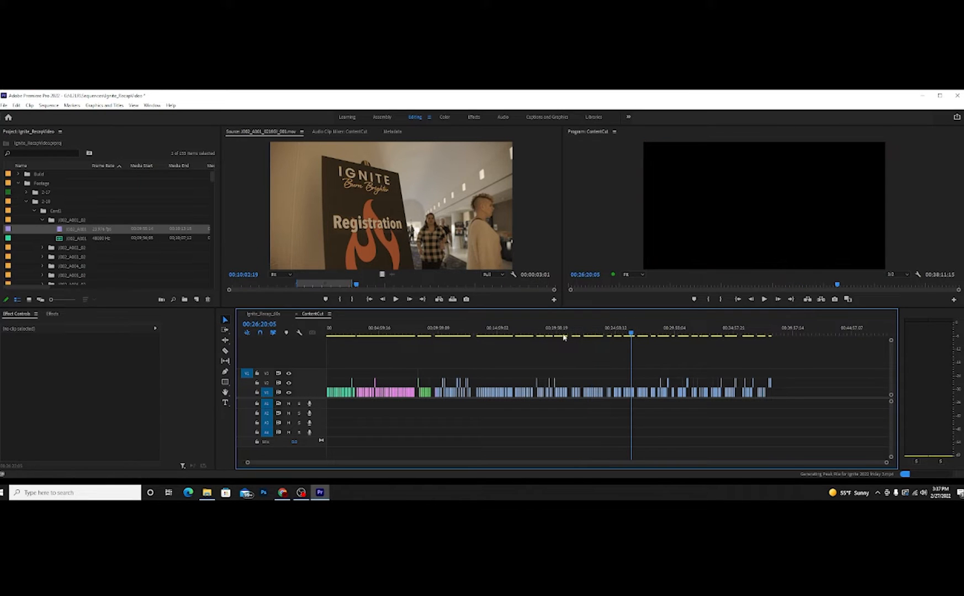
{"action": "left_click", "coordinate": [521, 332]}
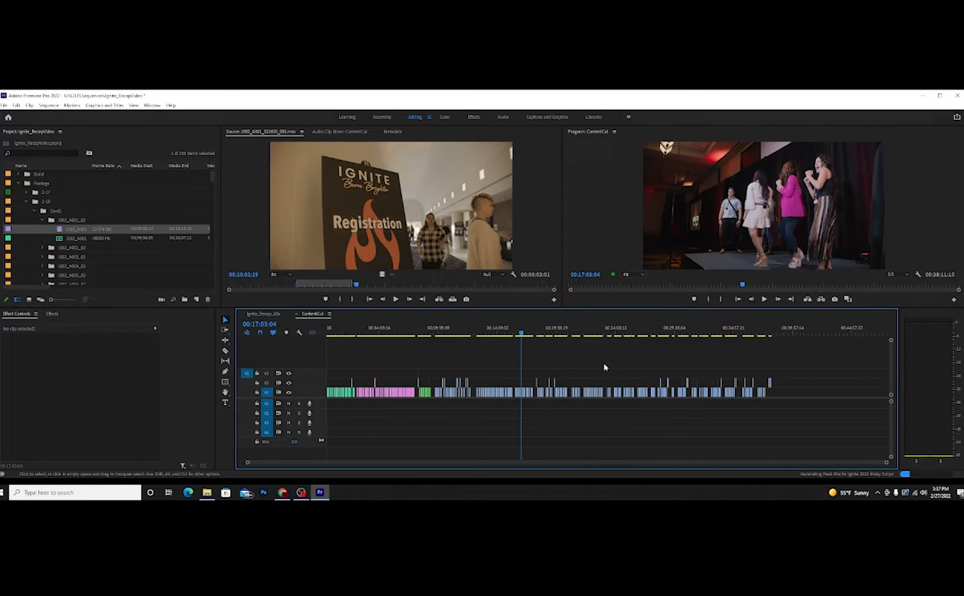
{"action": "mouse_move", "coordinate": [715, 349]}
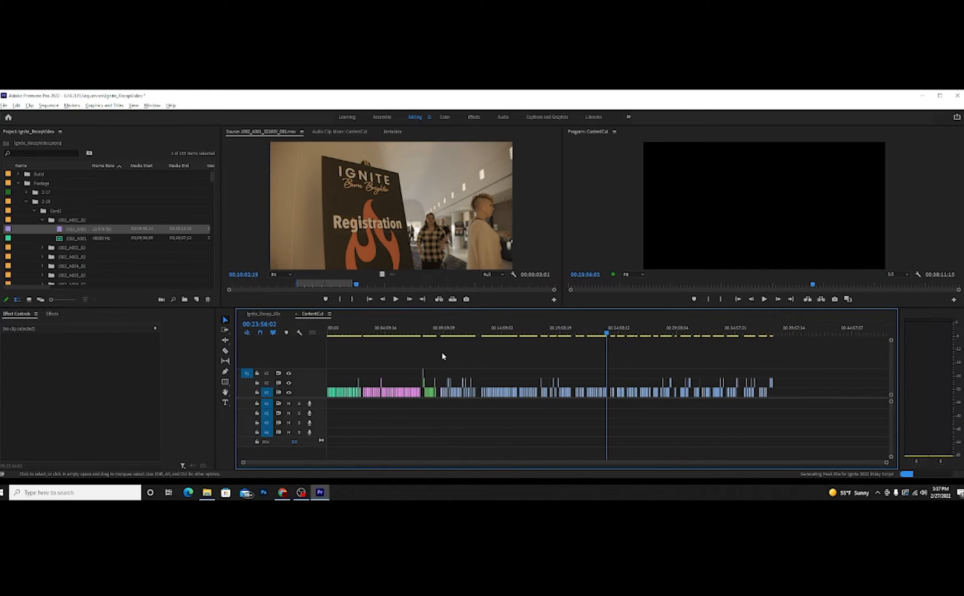
{"action": "mouse_move", "coordinate": [705, 358]}
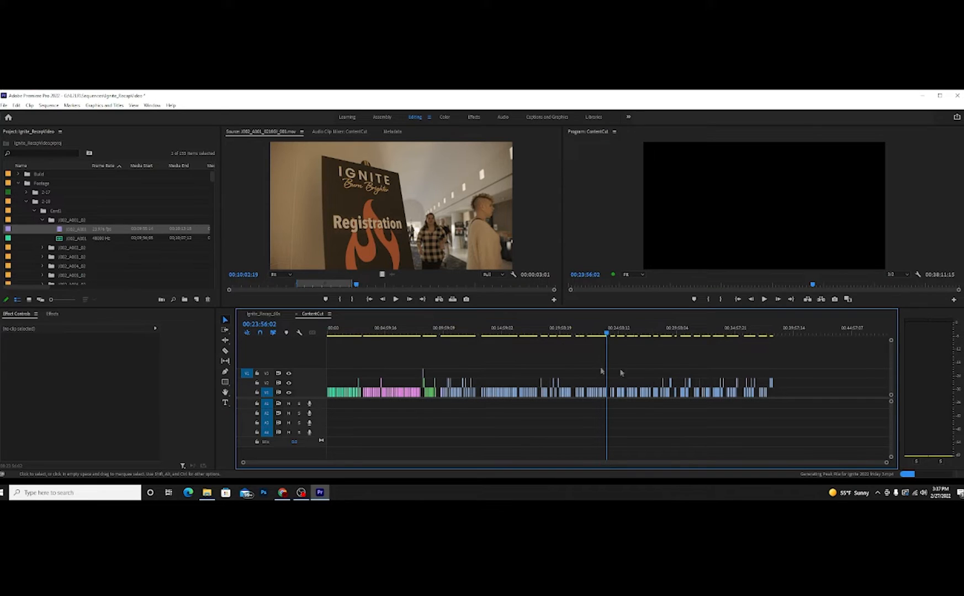
{"action": "mouse_move", "coordinate": [669, 419]}
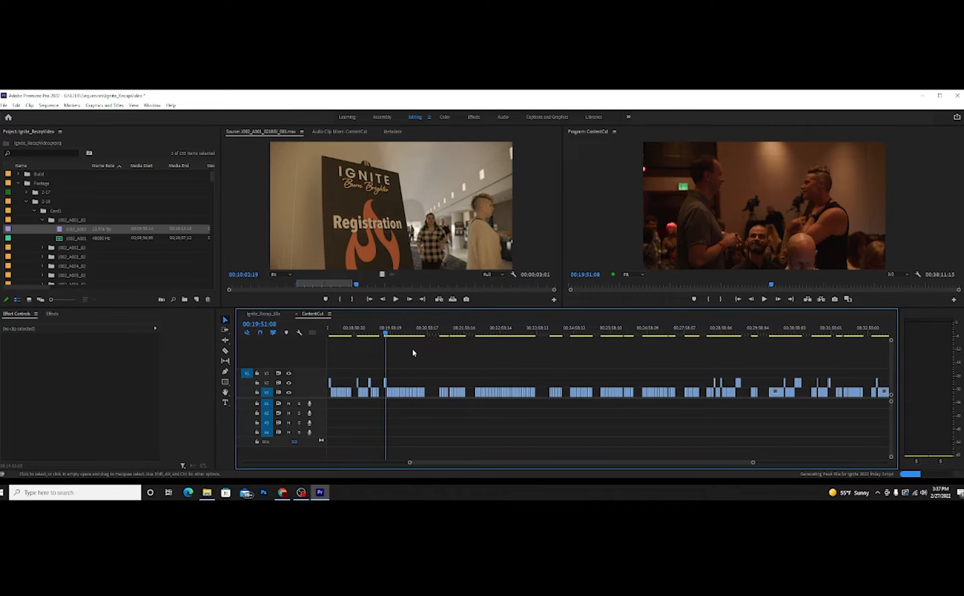
{"action": "left_click", "coordinate": [713, 333]}
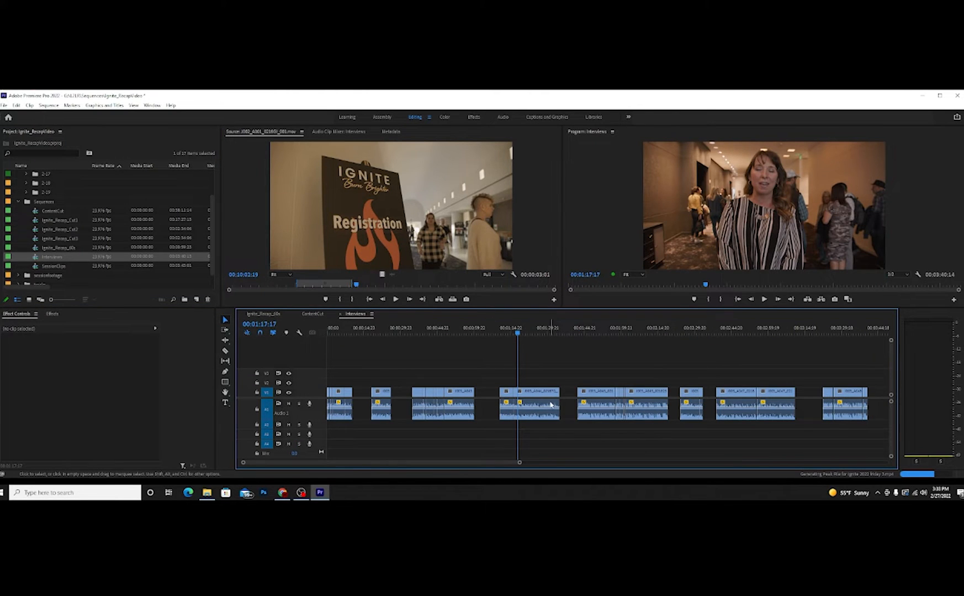
{"action": "mouse_move", "coordinate": [543, 385]}
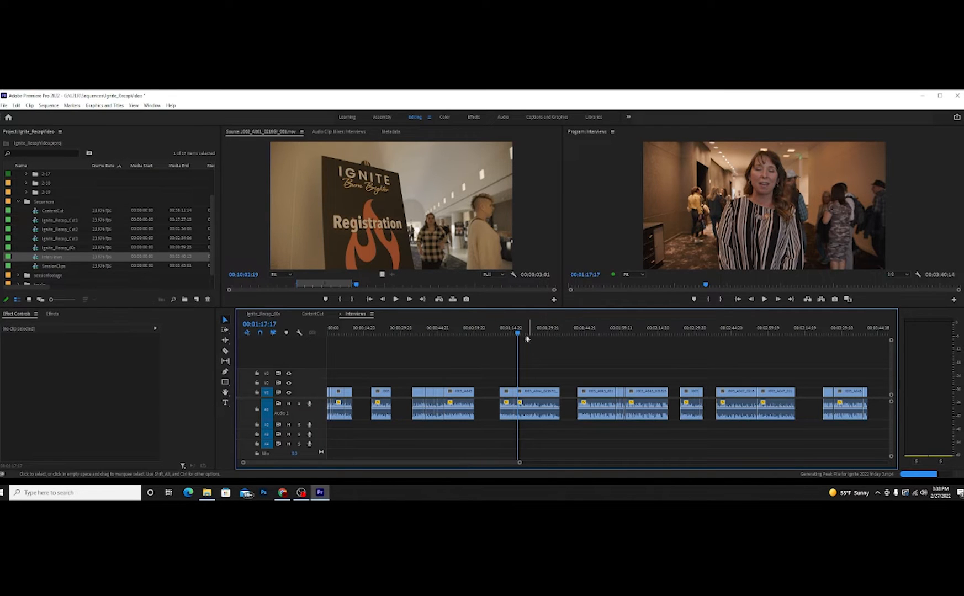
{"action": "mouse_move", "coordinate": [570, 420]}
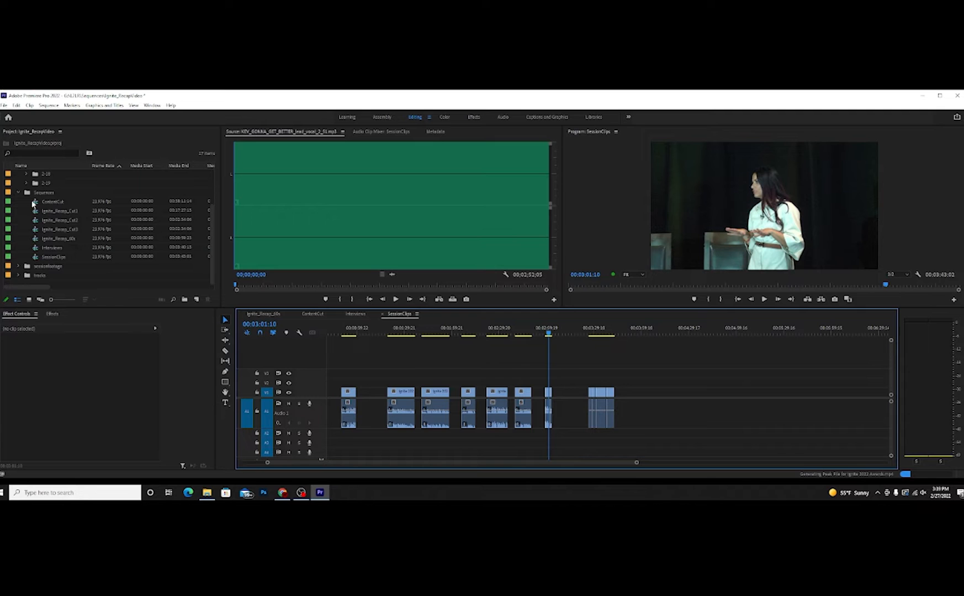
Step: Open Ignite_Recap_Cut1 and jump the playhead to several points along it
{"action": "double_click", "coordinate": [58, 211]}
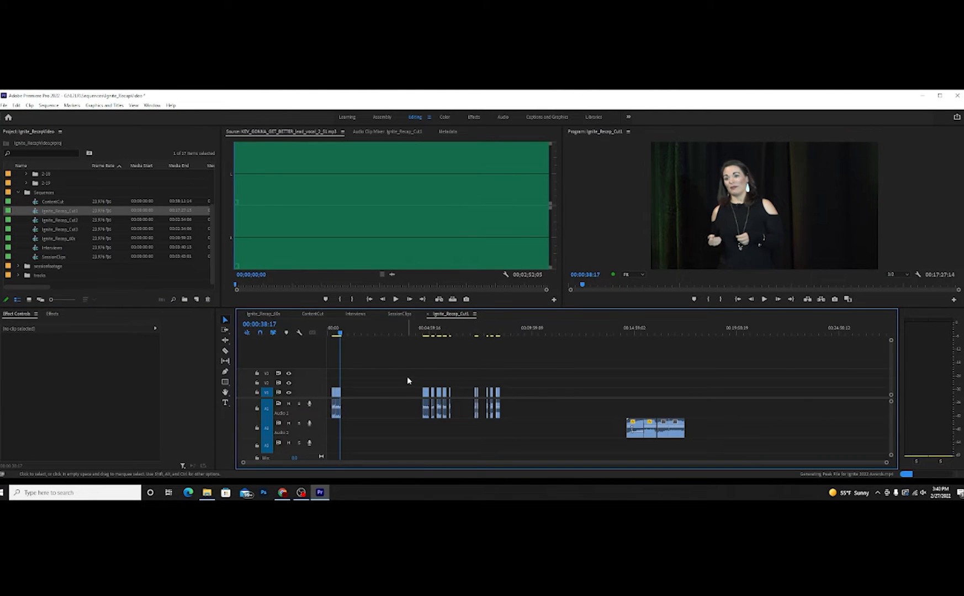
{"action": "mouse_move", "coordinate": [506, 372]}
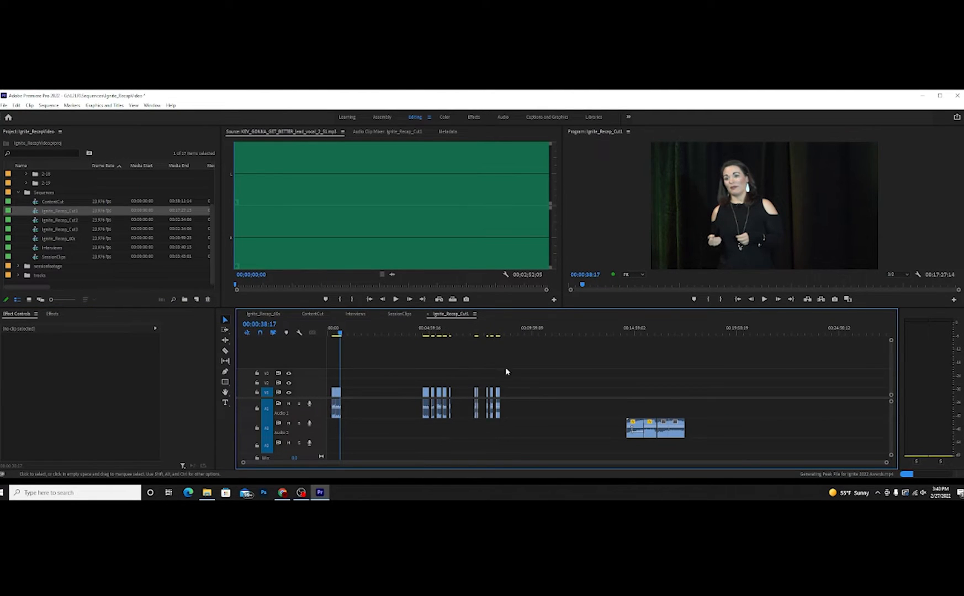
{"action": "mouse_move", "coordinate": [663, 337]}
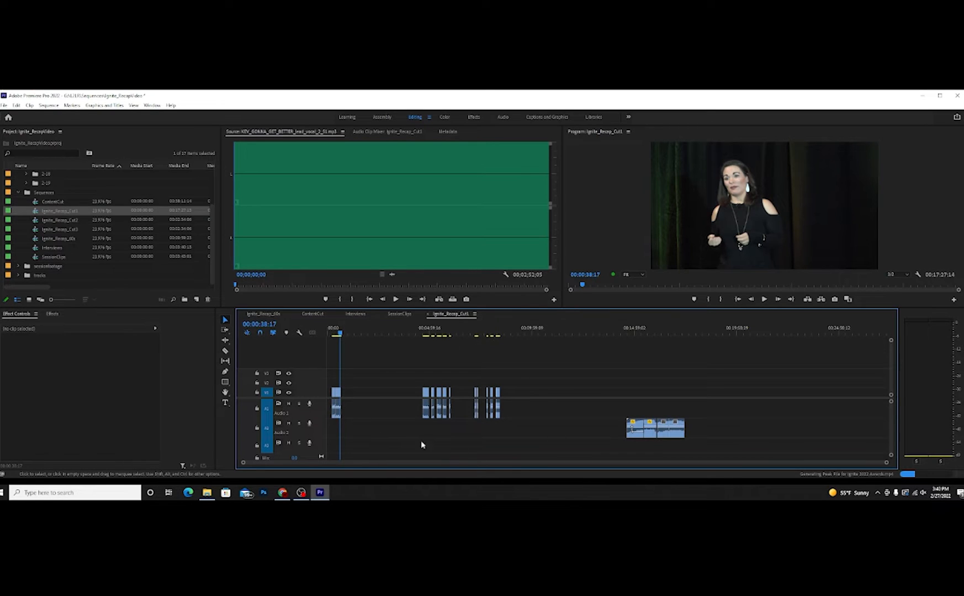
{"action": "mouse_move", "coordinate": [396, 360]}
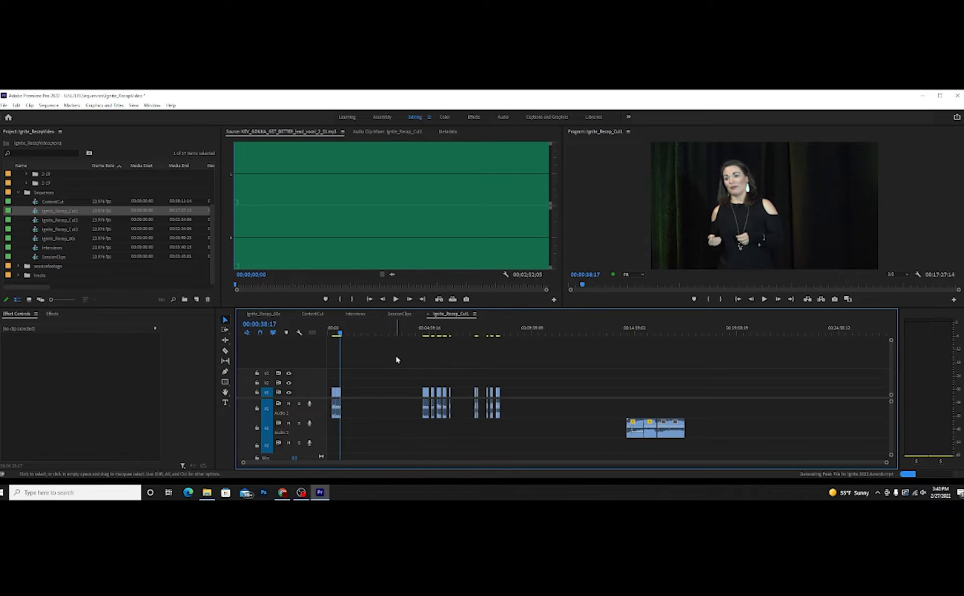
{"action": "mouse_move", "coordinate": [459, 347]}
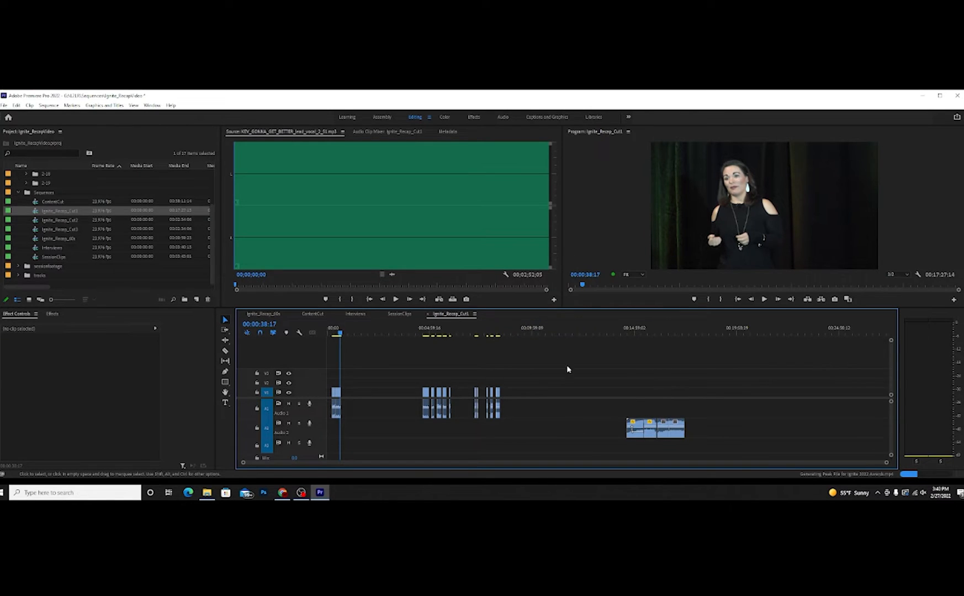
{"action": "left_click", "coordinate": [436, 334]}
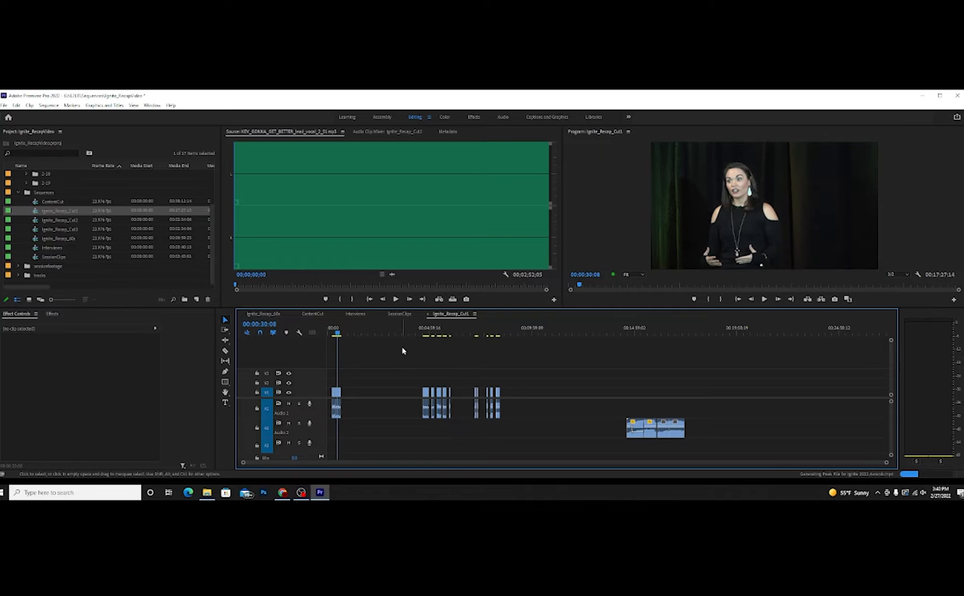
{"action": "left_click", "coordinate": [428, 333]}
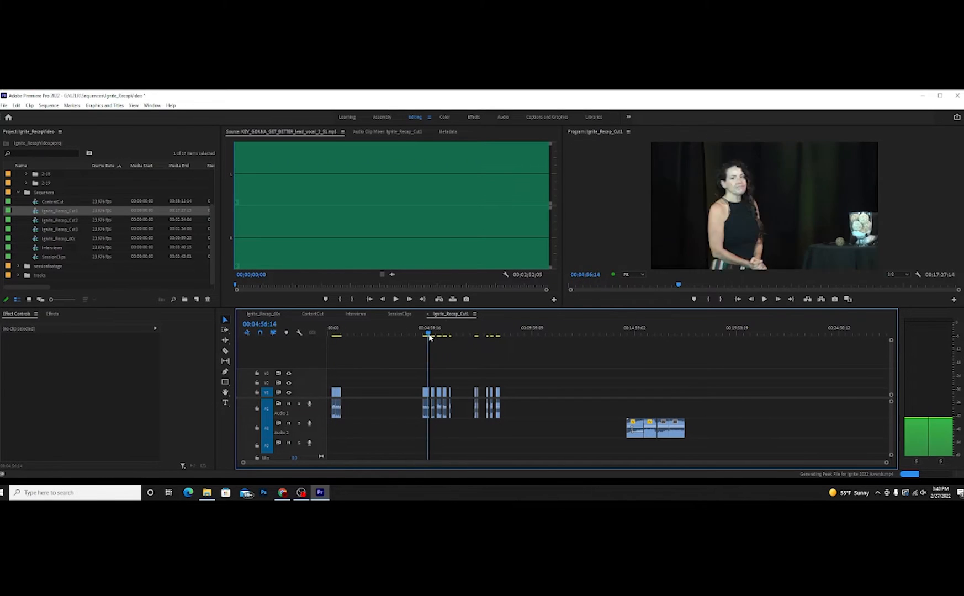
{"action": "left_click", "coordinate": [475, 335]}
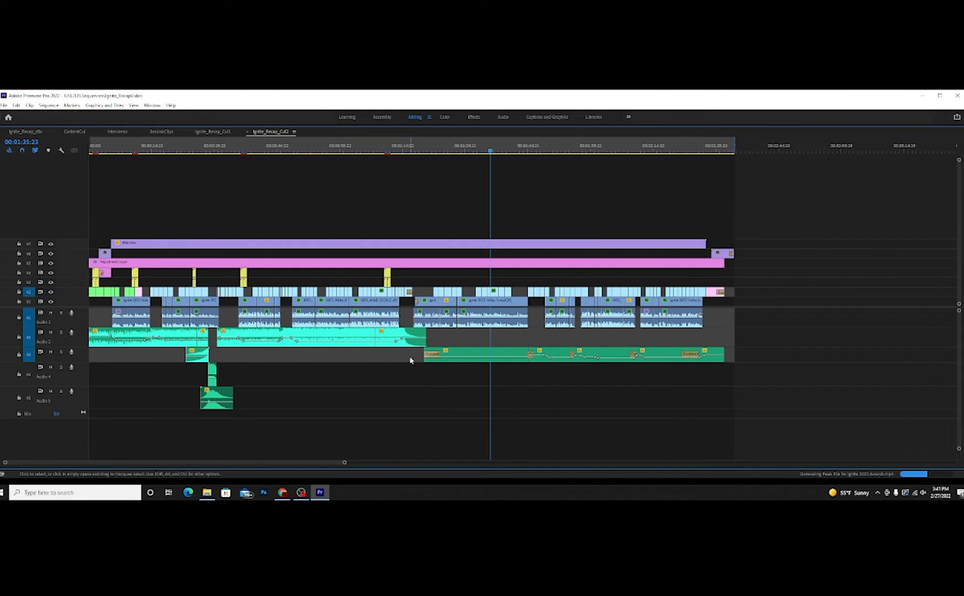
{"action": "mouse_move", "coordinate": [102, 307]}
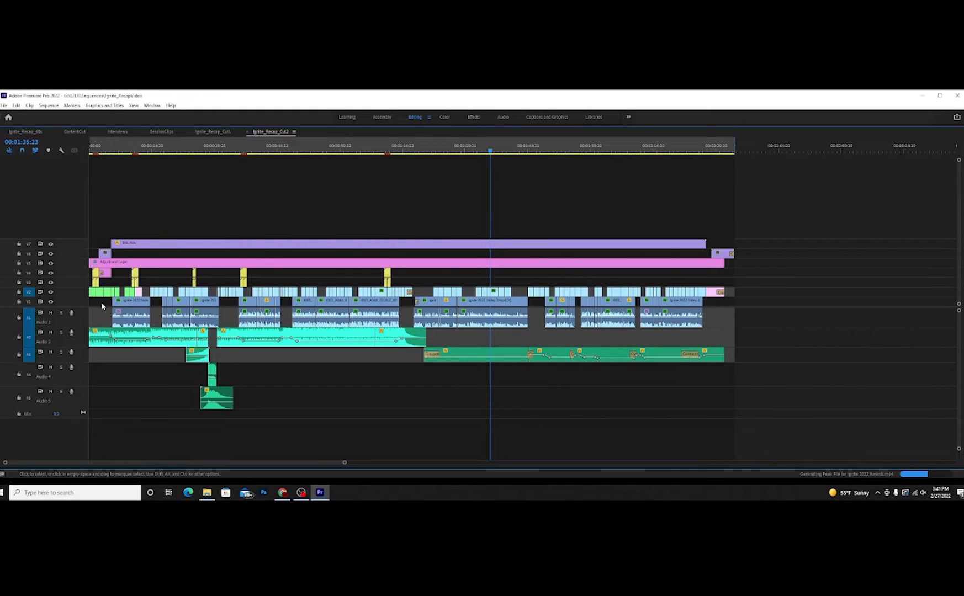
{"action": "mouse_move", "coordinate": [459, 325]}
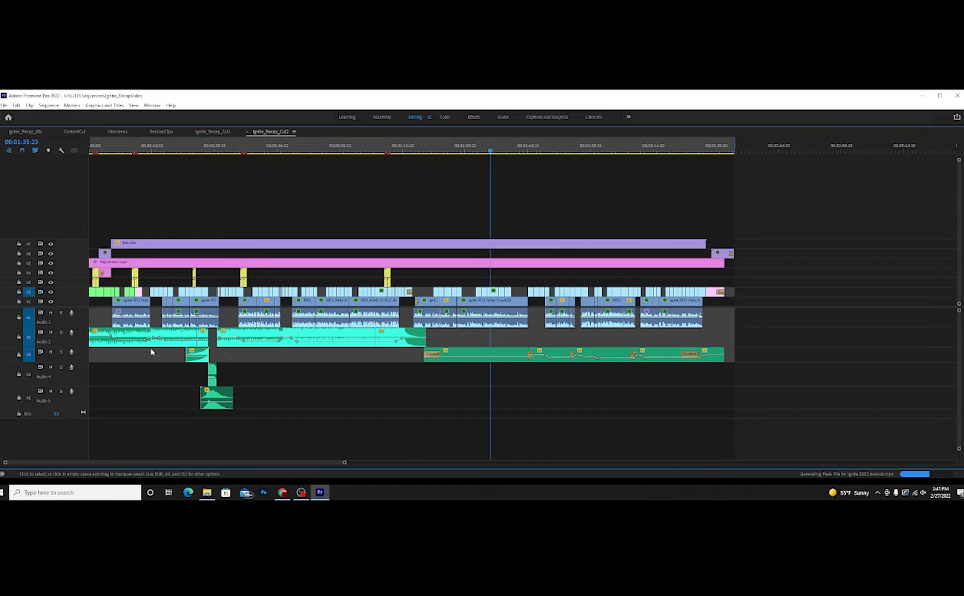
{"action": "mouse_move", "coordinate": [320, 350]}
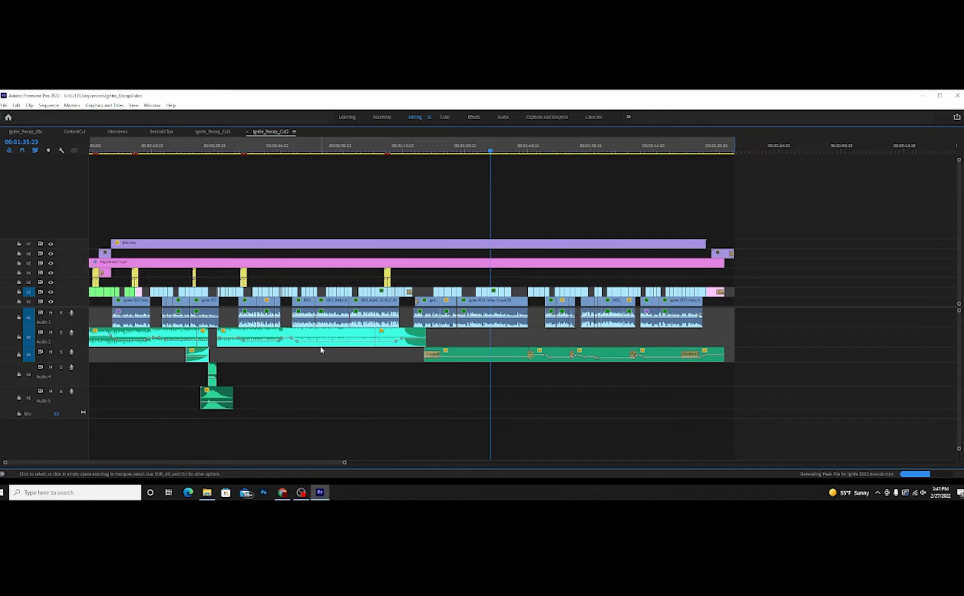
{"action": "mouse_move", "coordinate": [321, 349]}
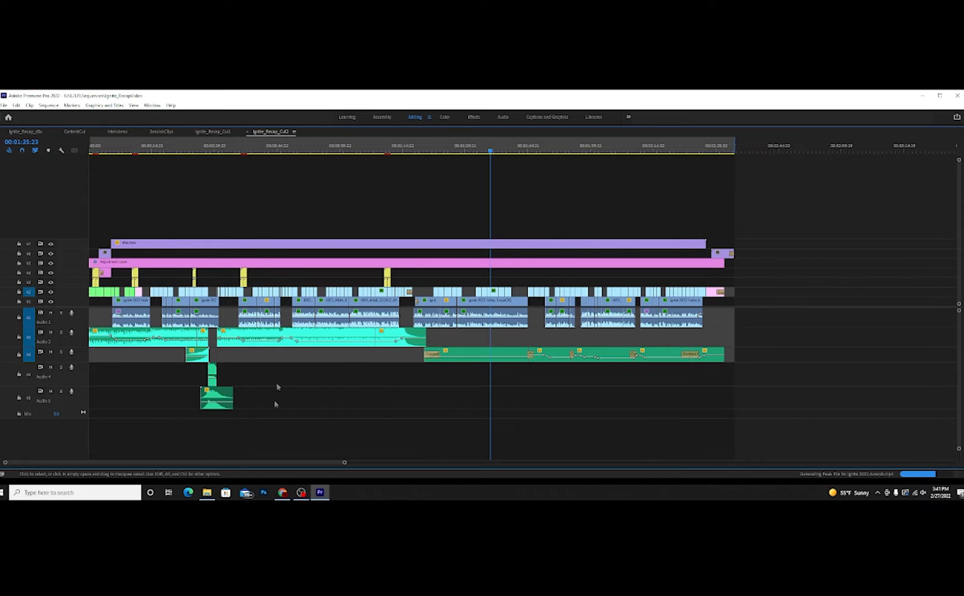
{"action": "mouse_move", "coordinate": [264, 371]}
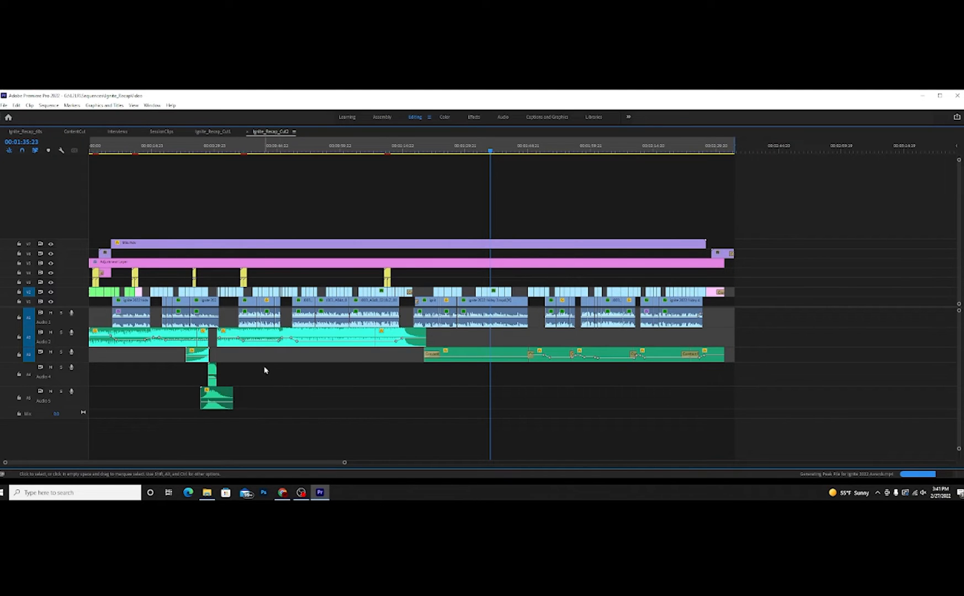
{"action": "mouse_move", "coordinate": [729, 448]}
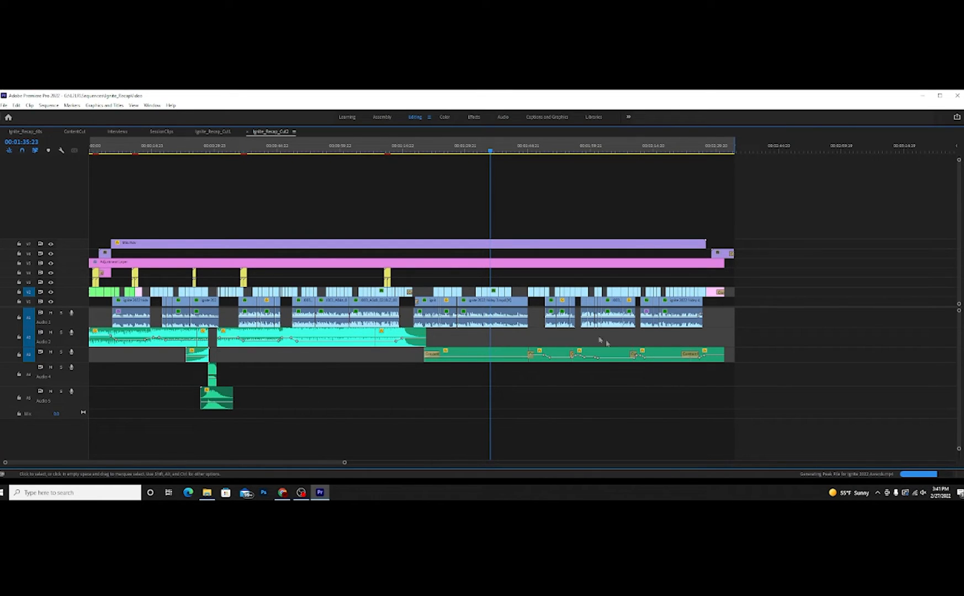
{"action": "mouse_move", "coordinate": [447, 339]}
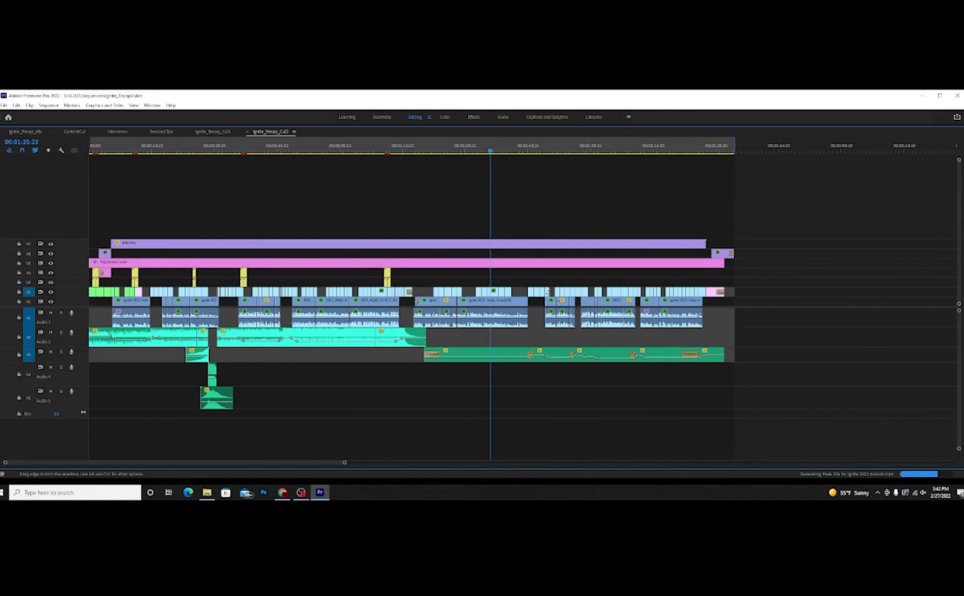
Step: Restore the Timeline panel to its normal size in the Editing workspace
{"action": "left_click", "coordinate": [264, 146]}
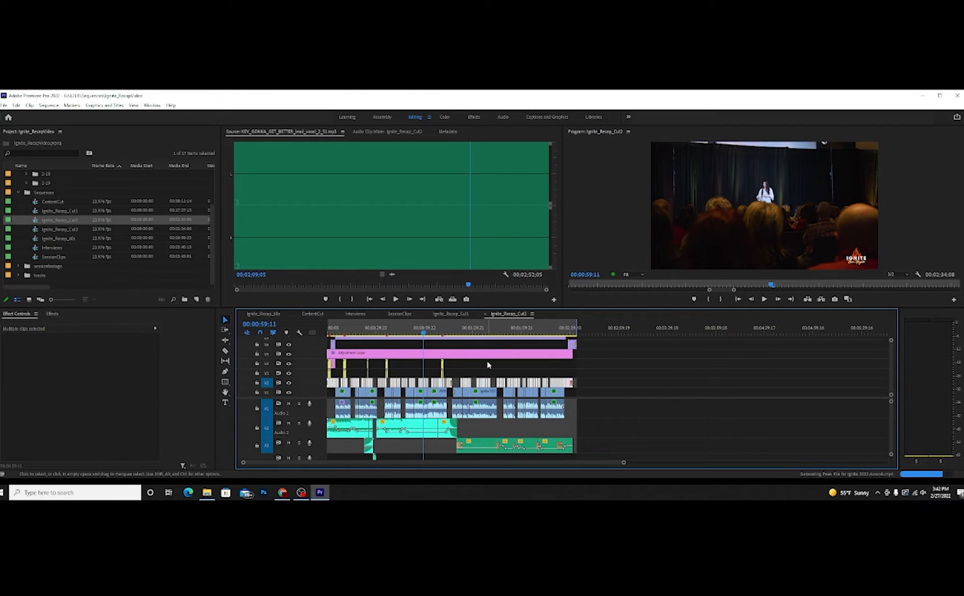
{"action": "mouse_move", "coordinate": [469, 371]}
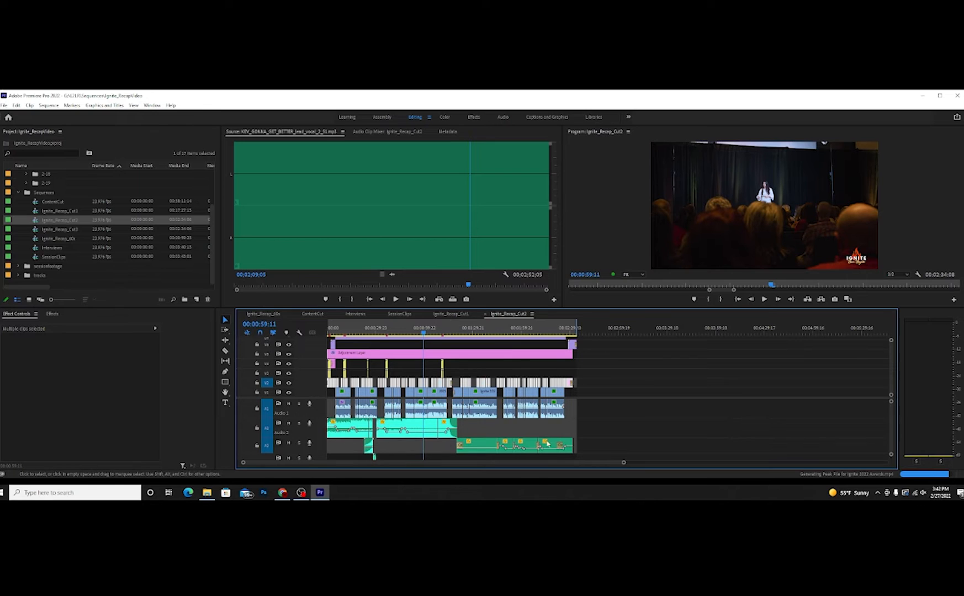
{"action": "mouse_move", "coordinate": [387, 462]}
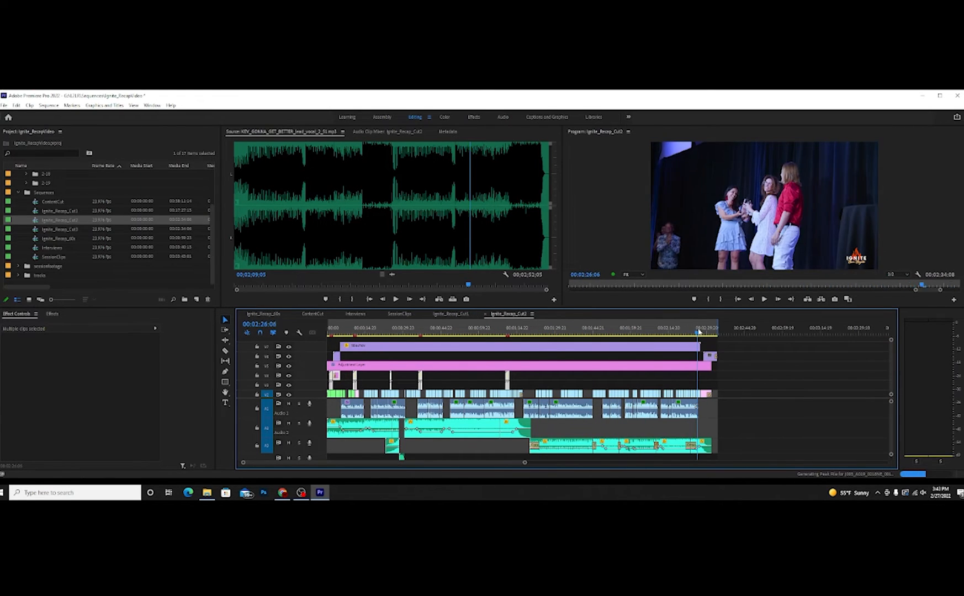
Step: Jump the playhead to the final group-photo shot at the end of Cut2
{"action": "left_click", "coordinate": [707, 328]}
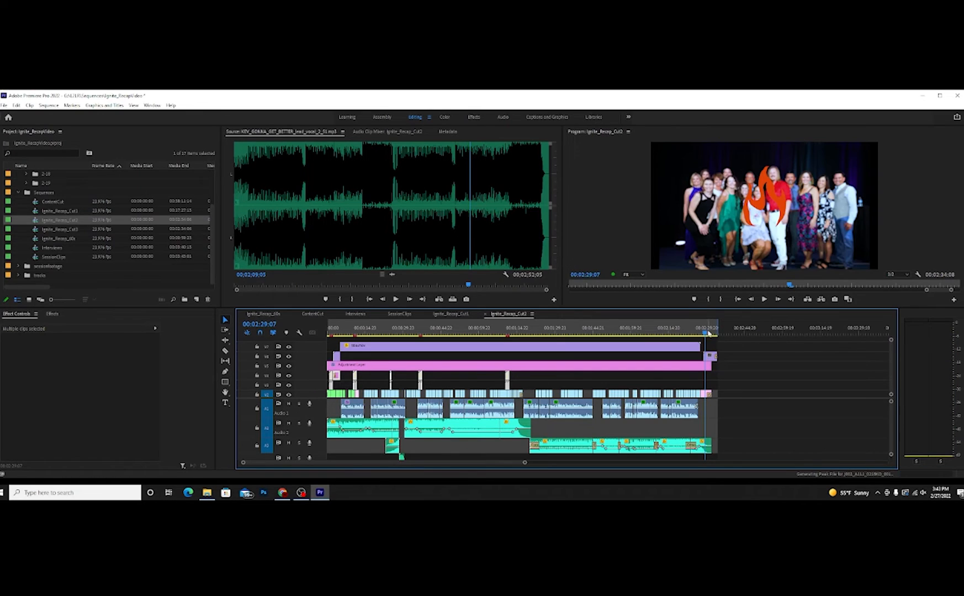